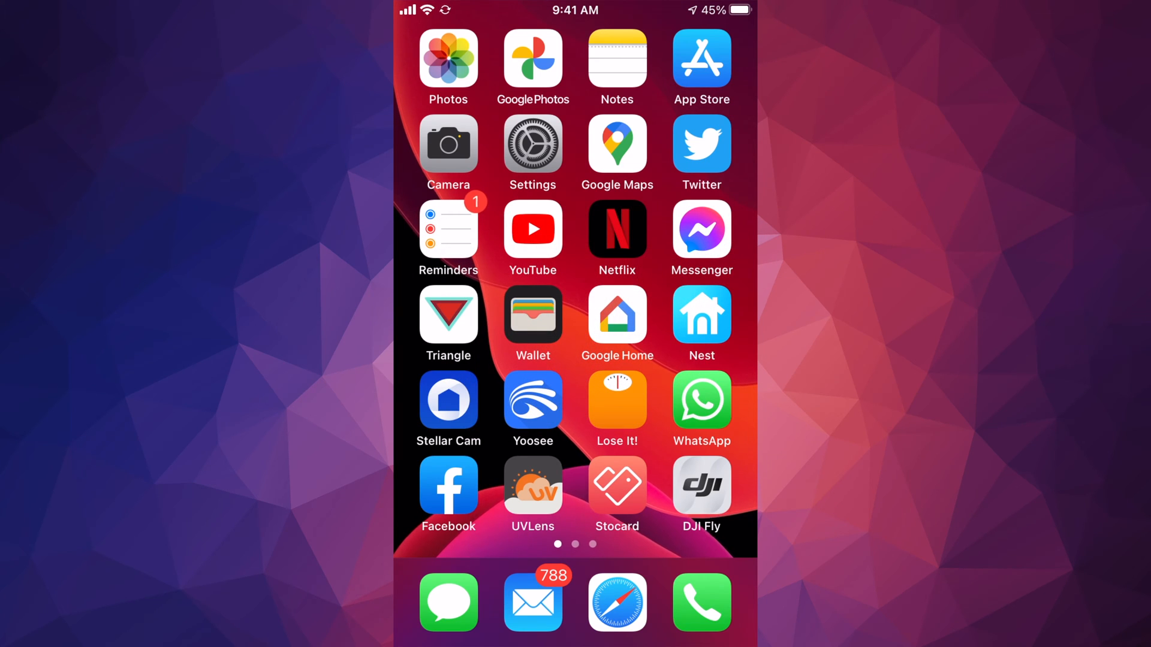
- Launch Settings from the home screen and scroll down its main list
left_click(533, 143)
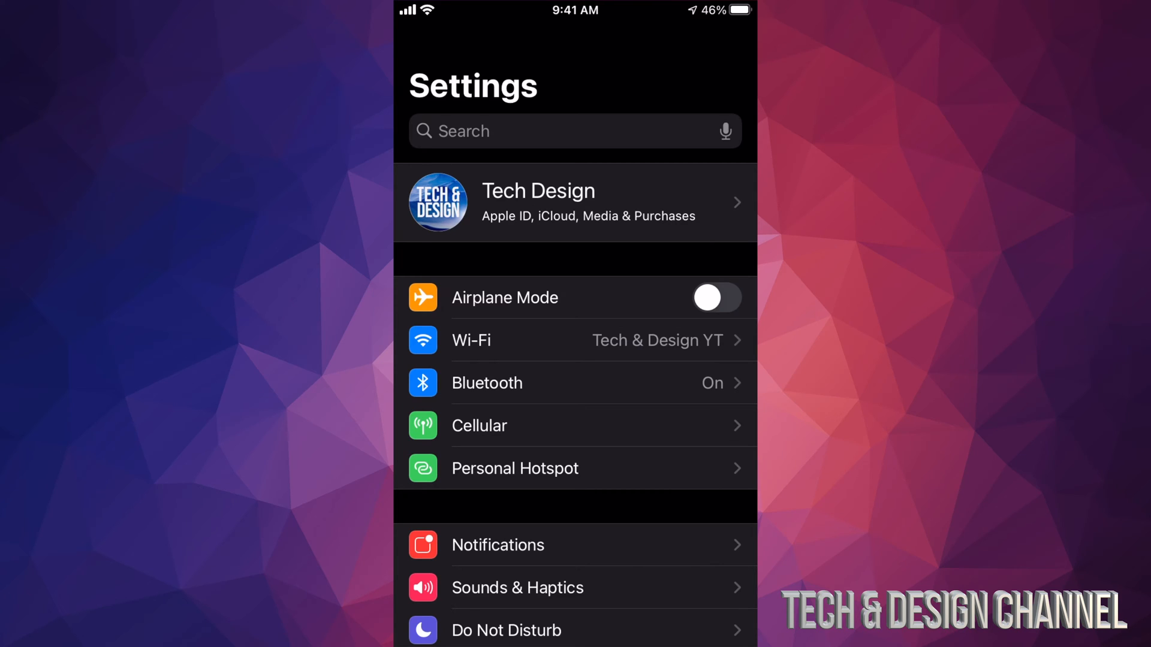
scroll("down", 3)
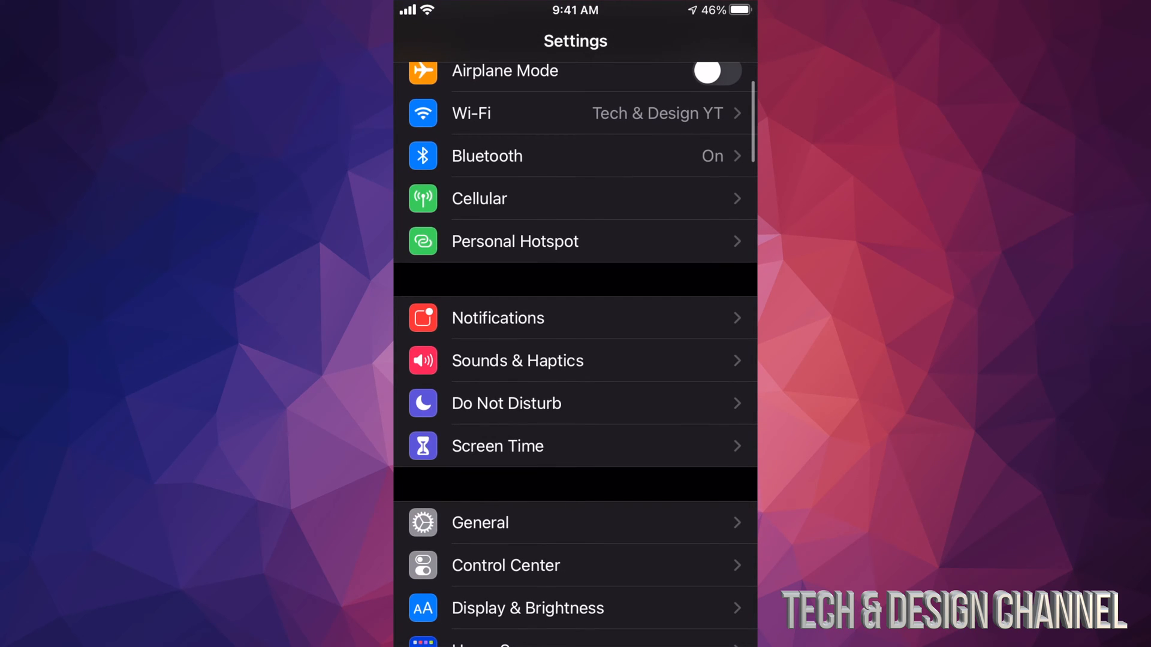
- Turn off Allow Notifications for Calendar, then return to the main Settings list
left_click(498, 317)
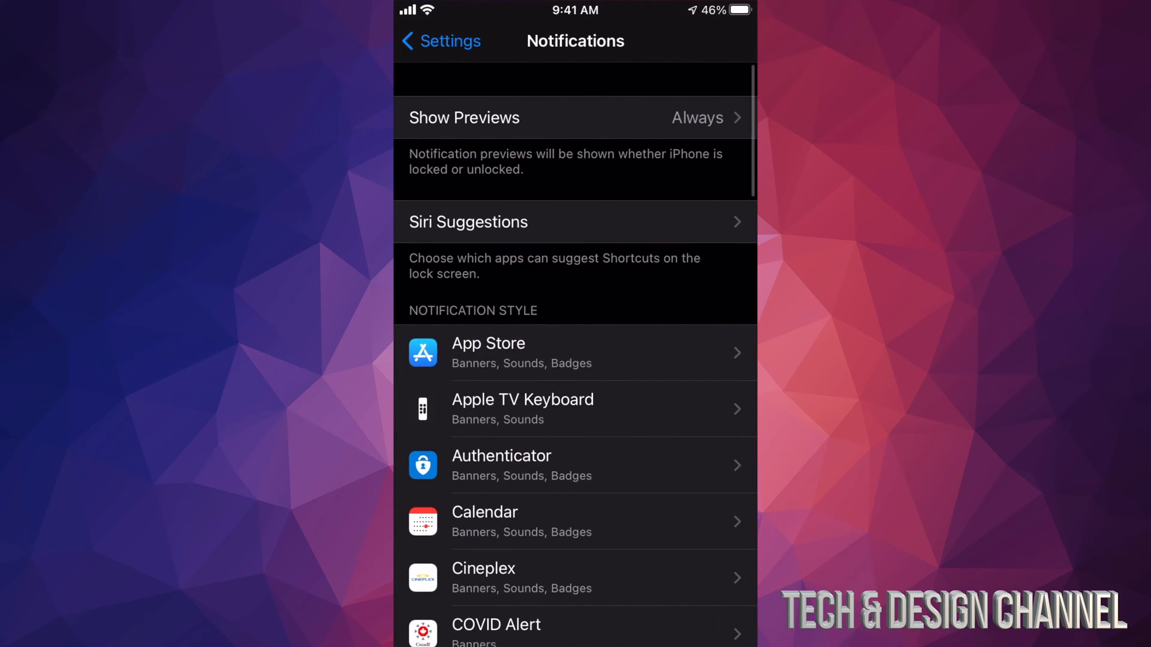
scroll("down", 3)
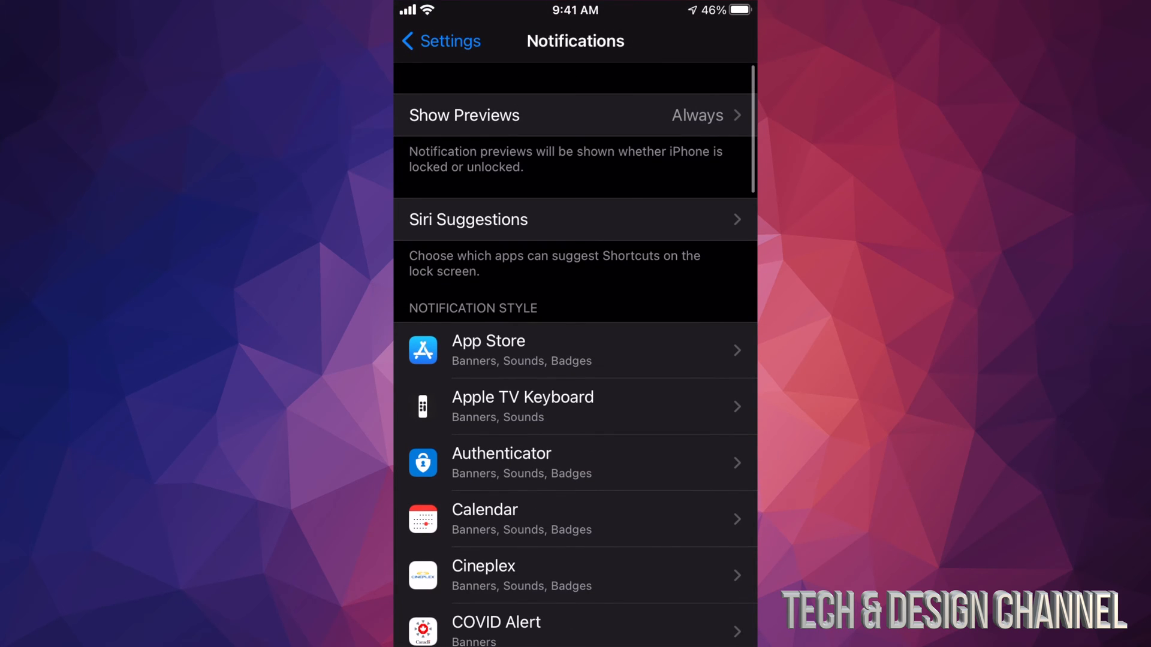
scroll("down", 3)
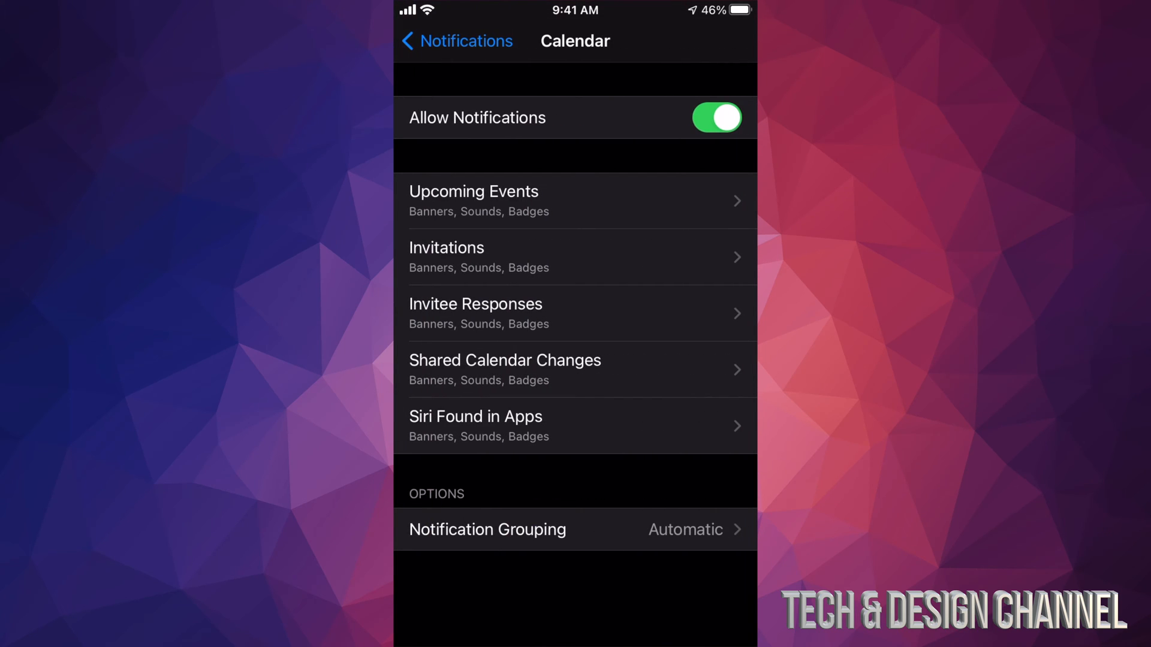
left_click(716, 117)
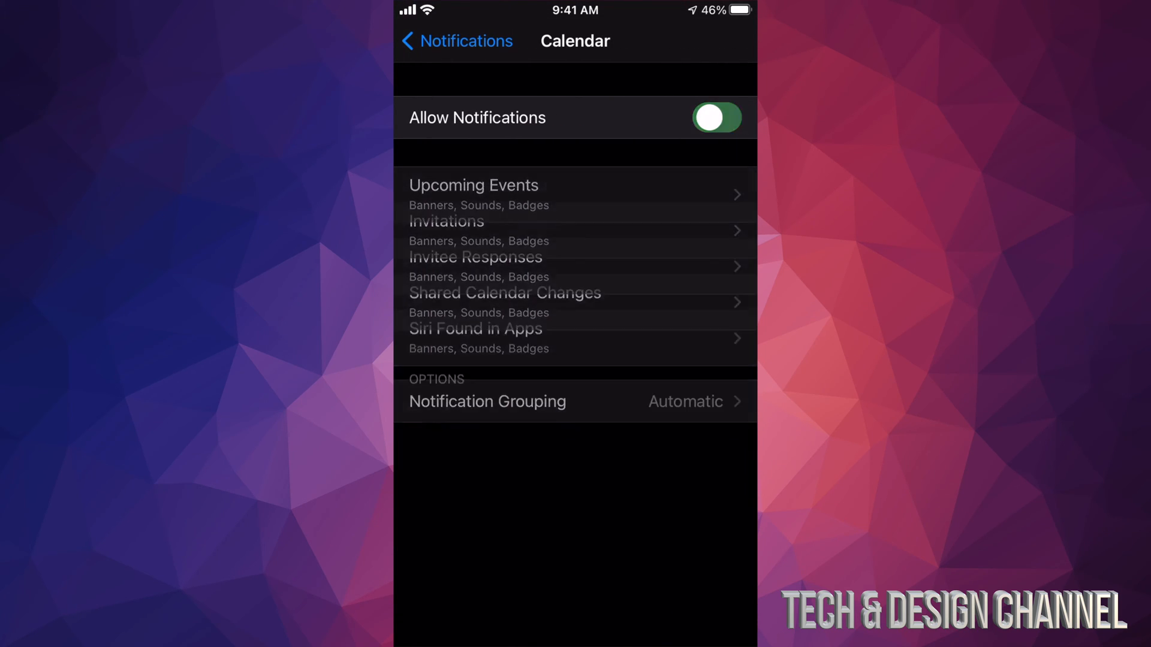
left_click(716, 118)
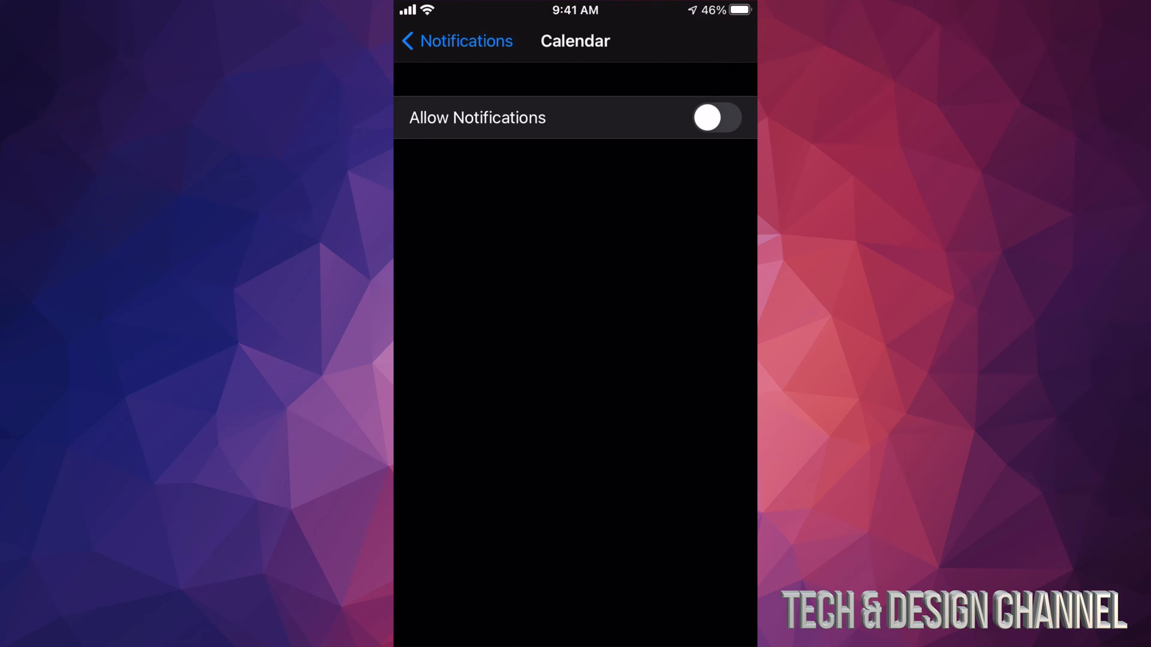
left_click(716, 118)
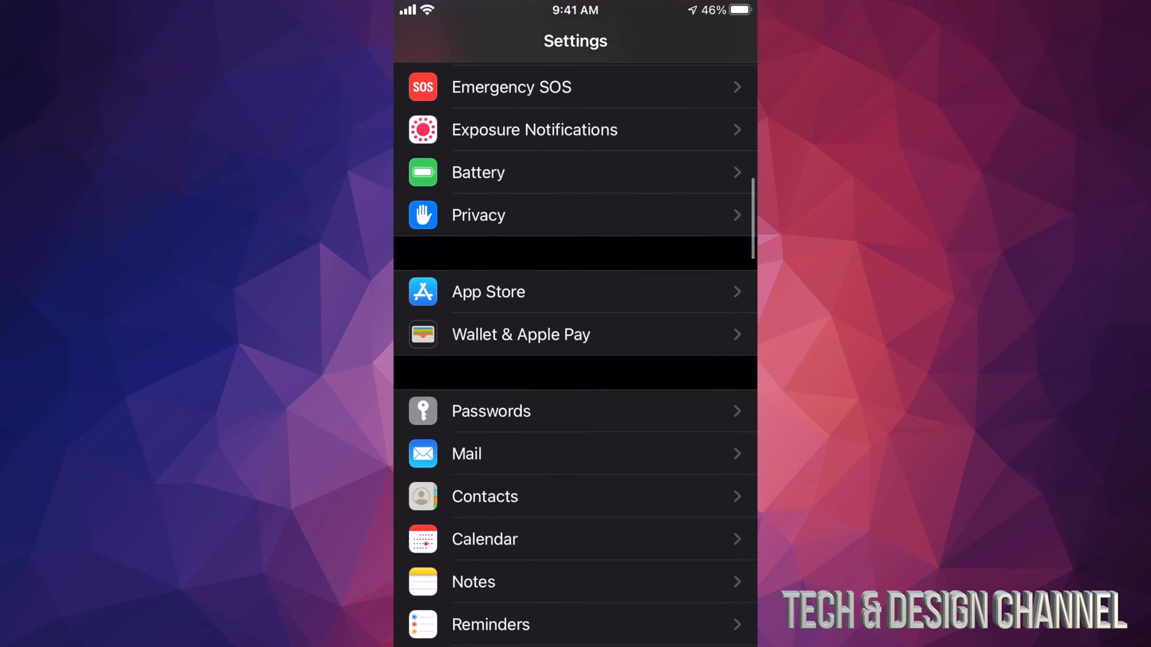
- Switch off Allow Notifications on Spotify's Settings page, then return to the home screen
scroll("down", 3)
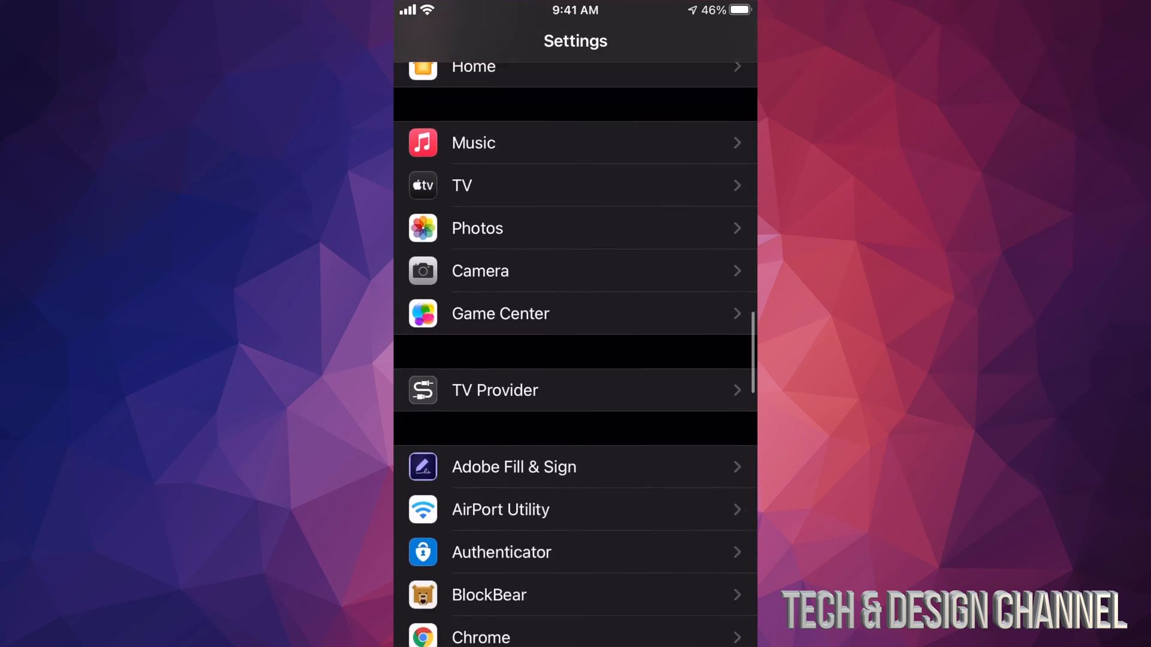
scroll("down", 3)
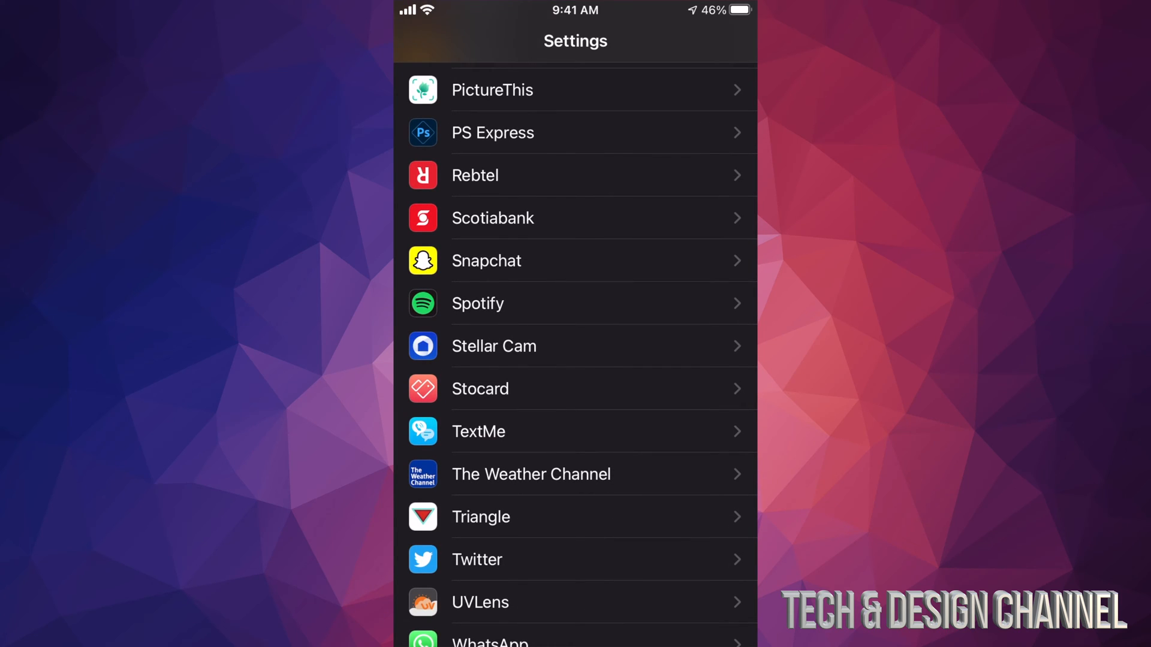
left_click(477, 304)
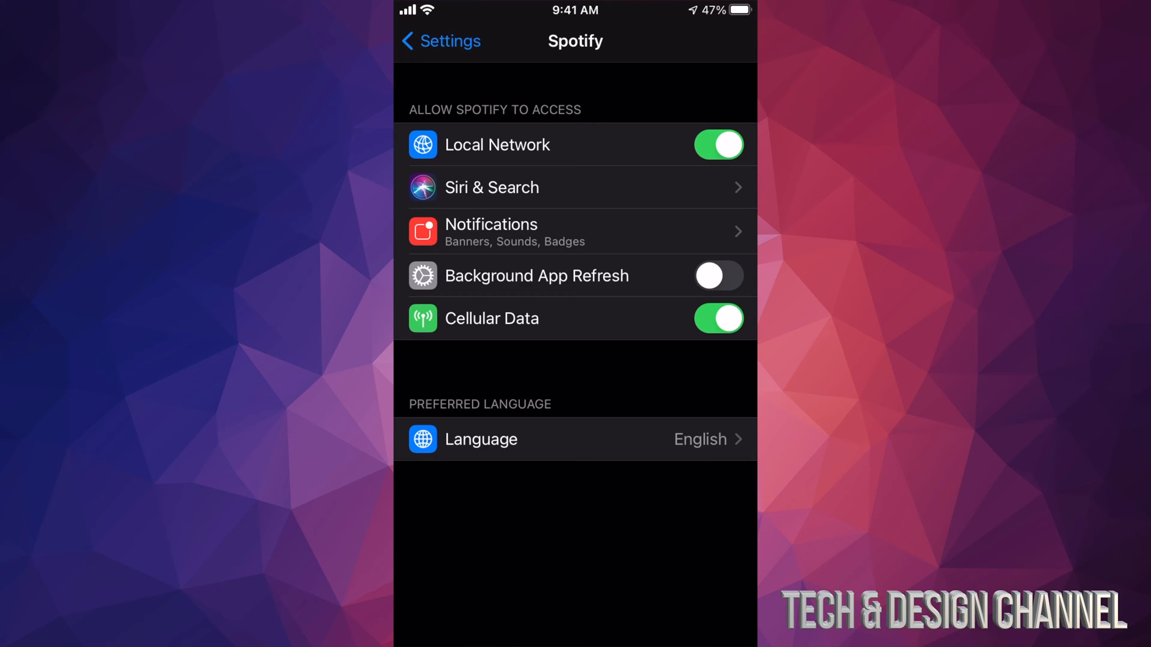
left_click(507, 231)
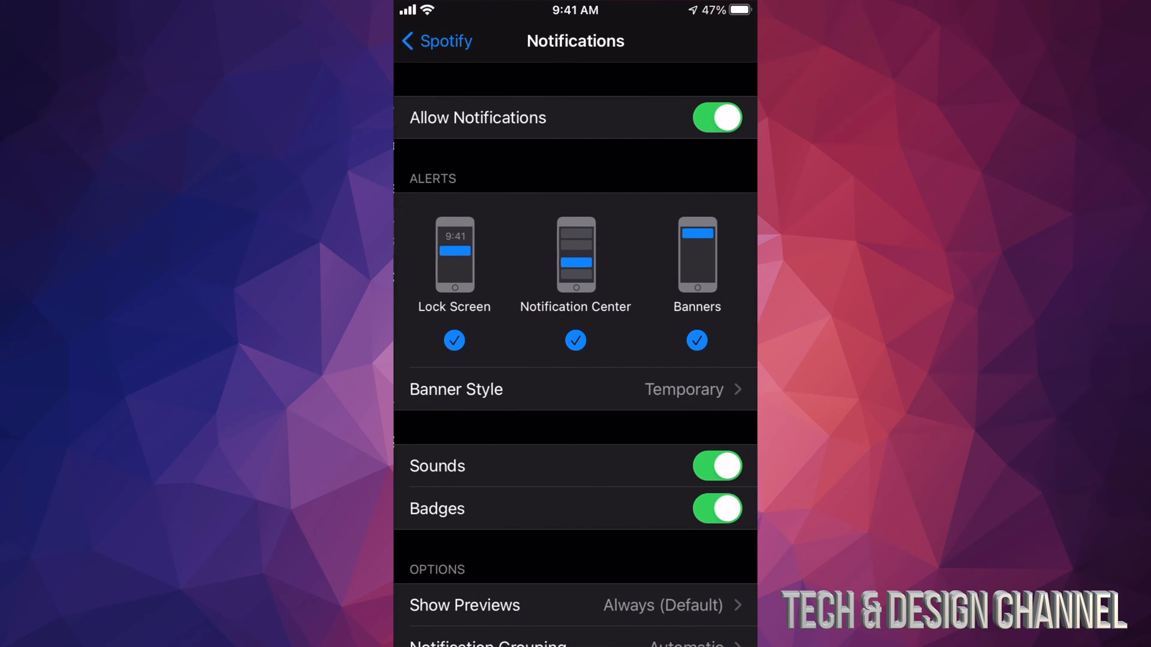
left_click(717, 117)
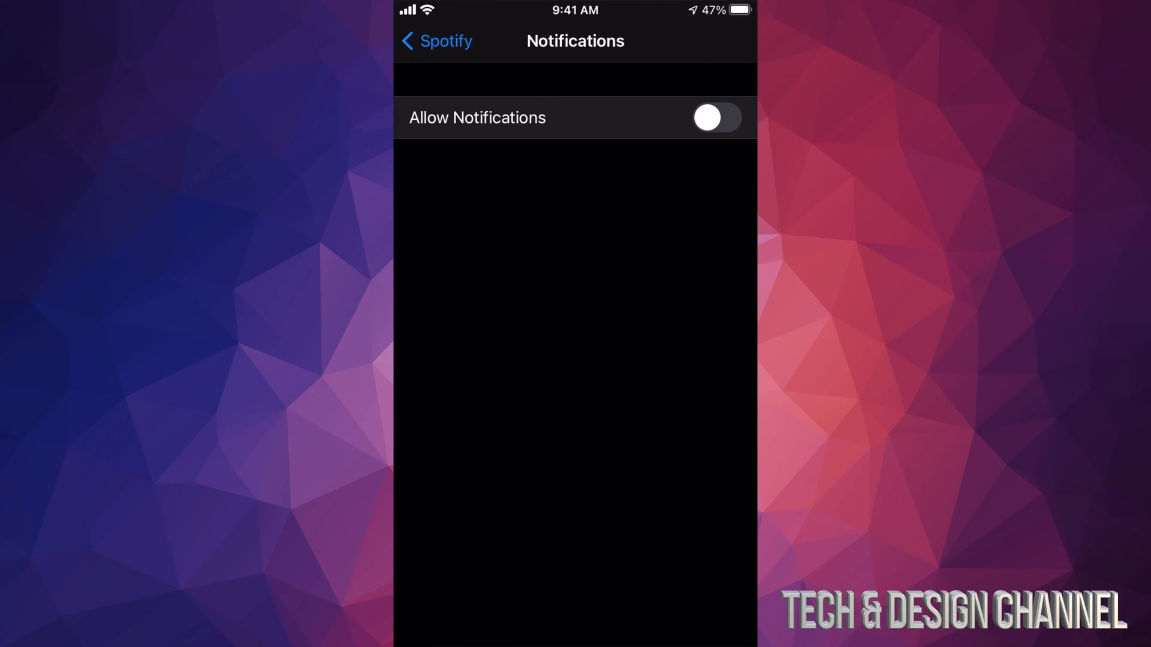
left_click(717, 118)
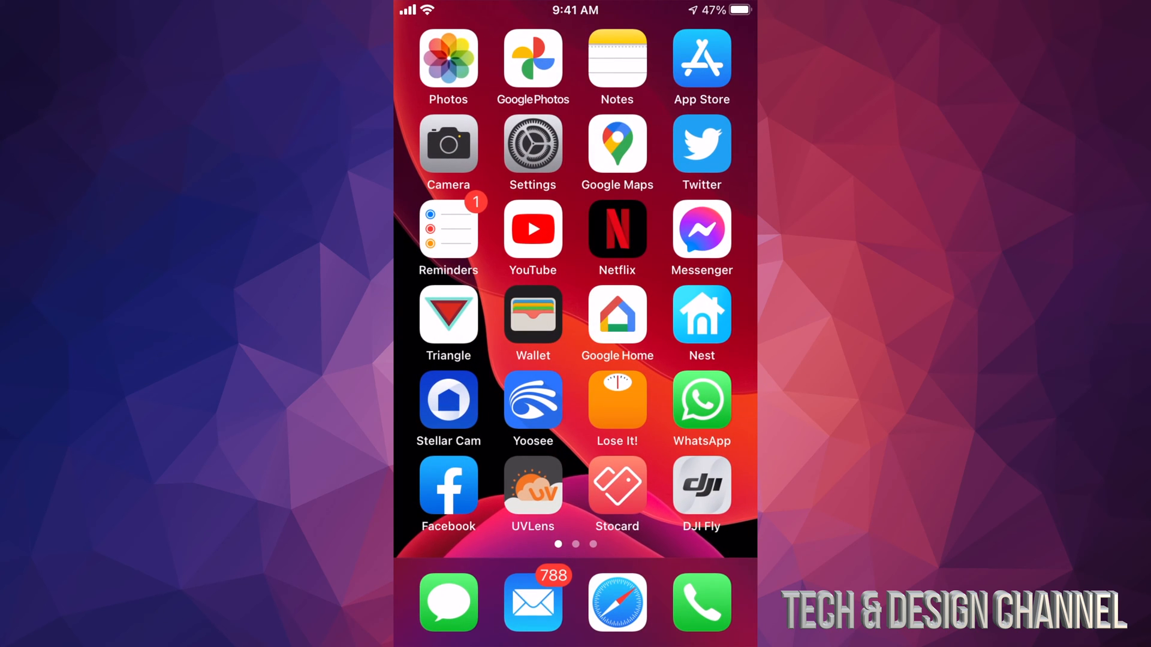
- Launch Spotify from the last home page and scroll its in-app settings to Notifications
scroll("left", 3)
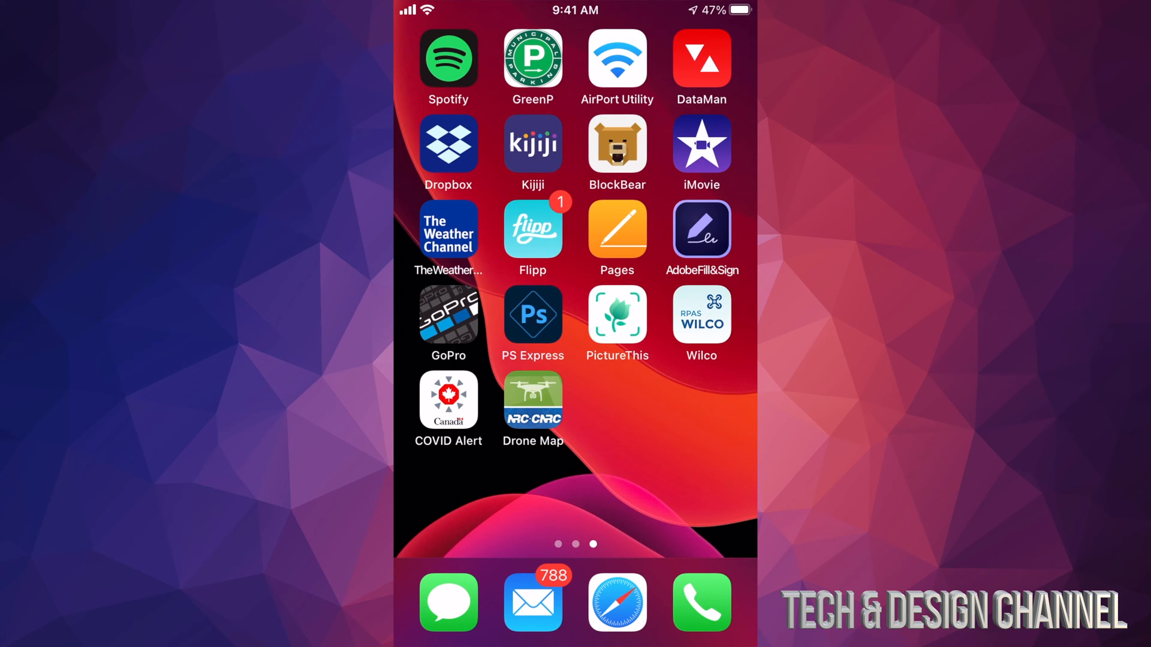
left_click(447, 59)
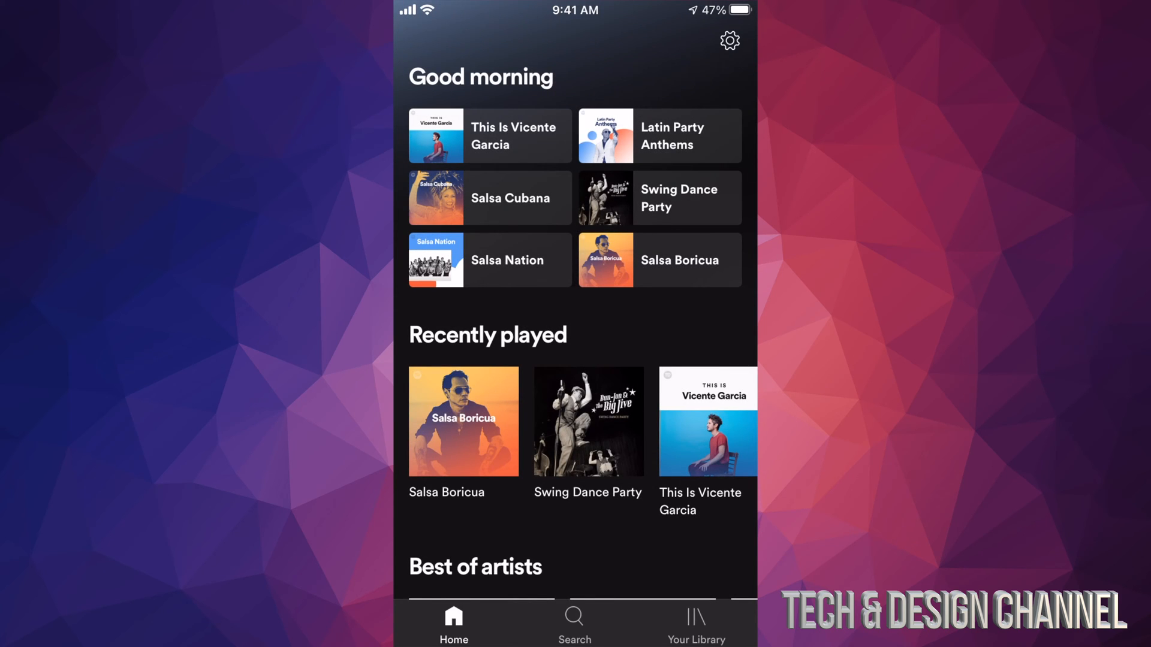
left_click(729, 40)
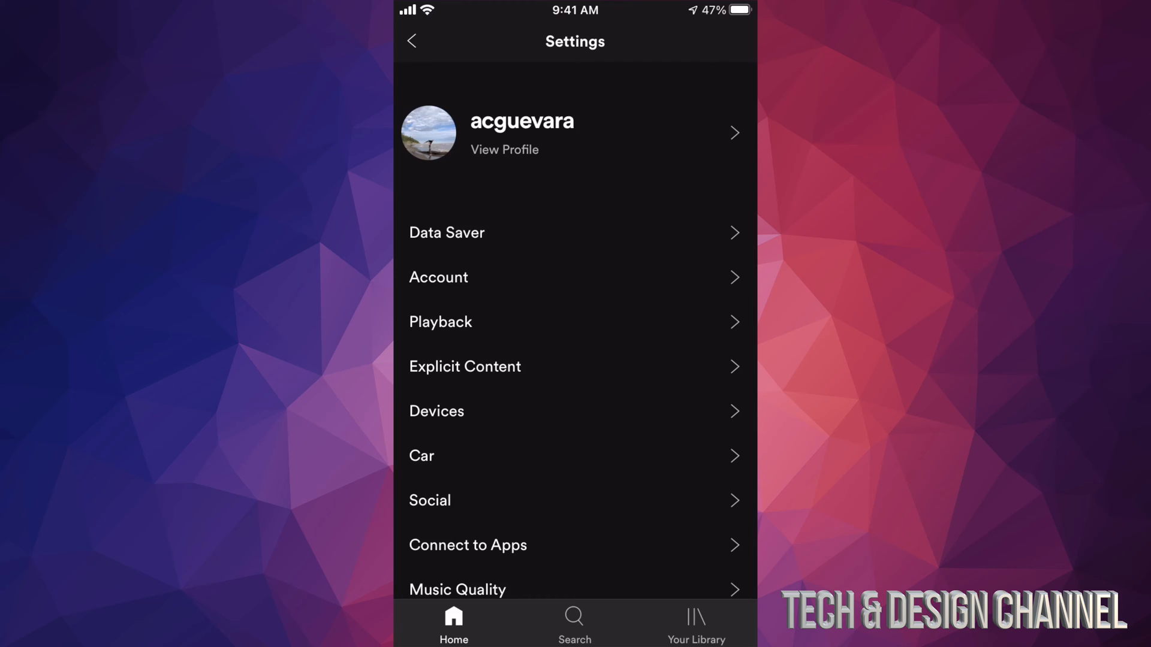
scroll("down", 3)
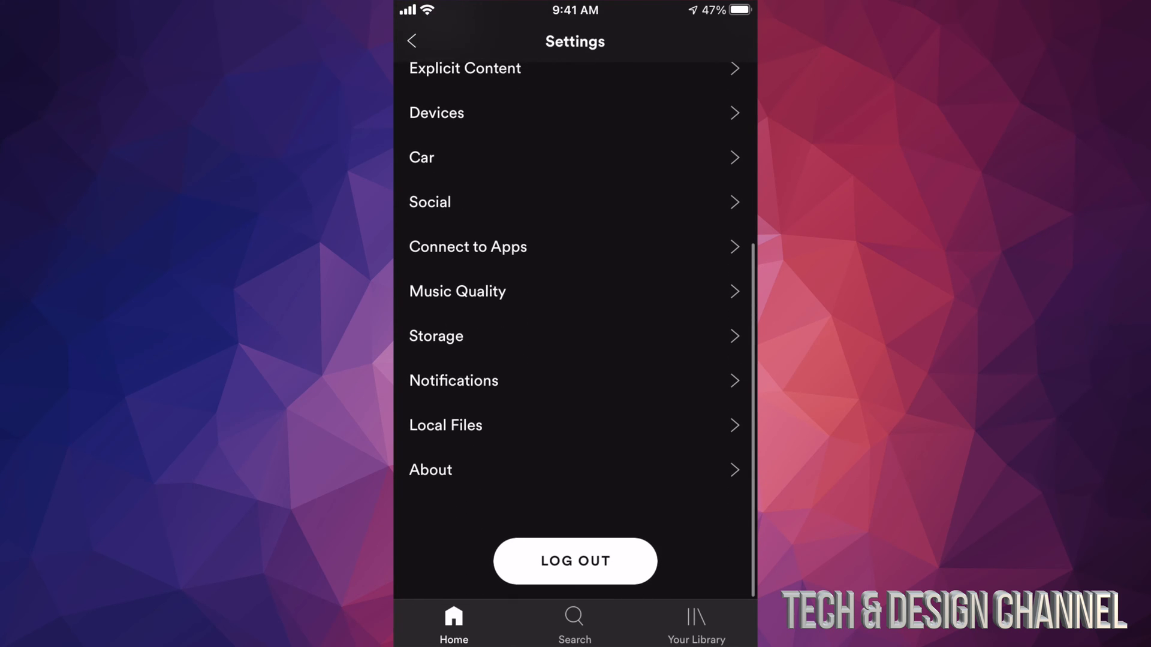
scroll("down", 3)
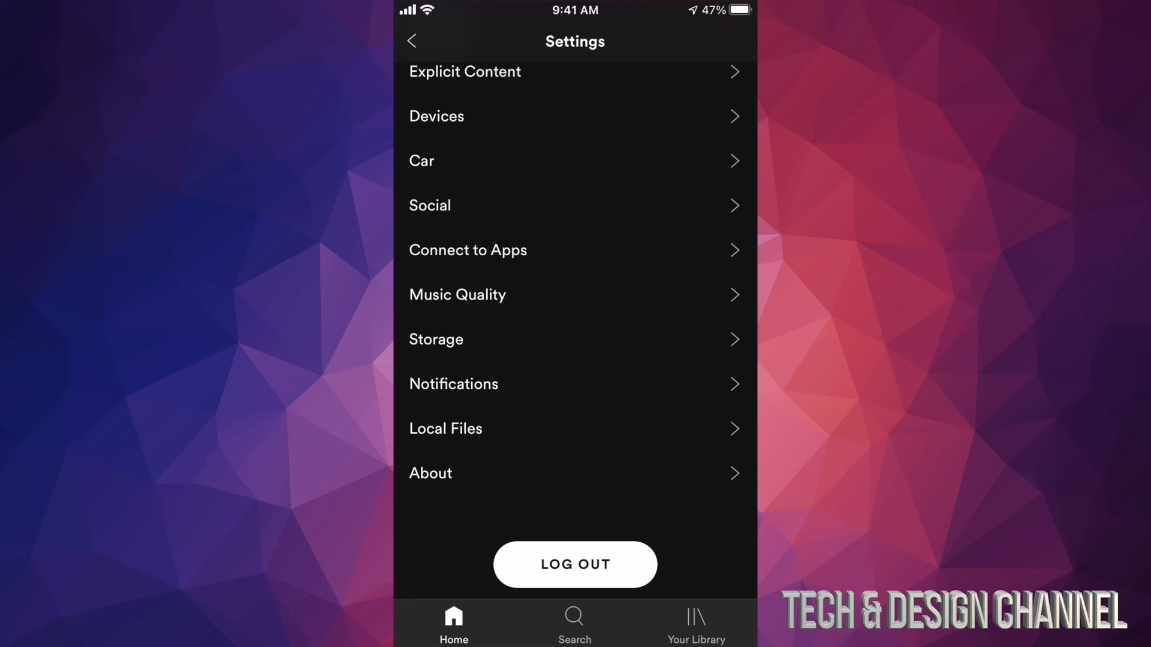
- Toggle Spotify's Recommended Music push and email off and back on, then scroll to Spotify Updates
left_click(453, 384)
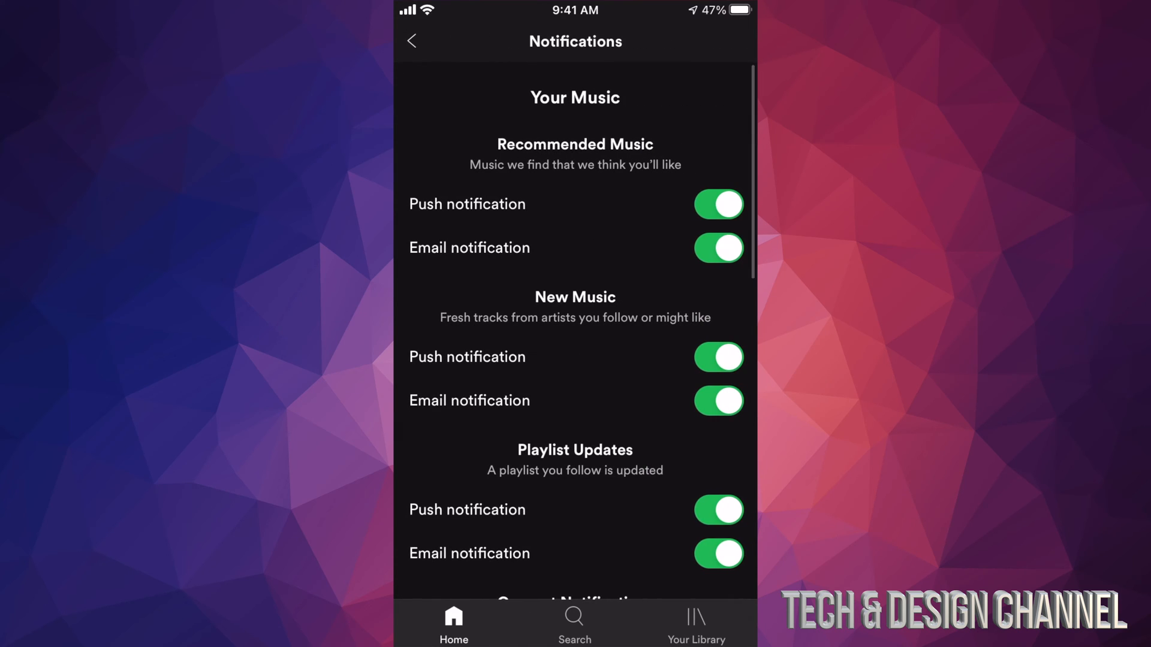
scroll("down", 3)
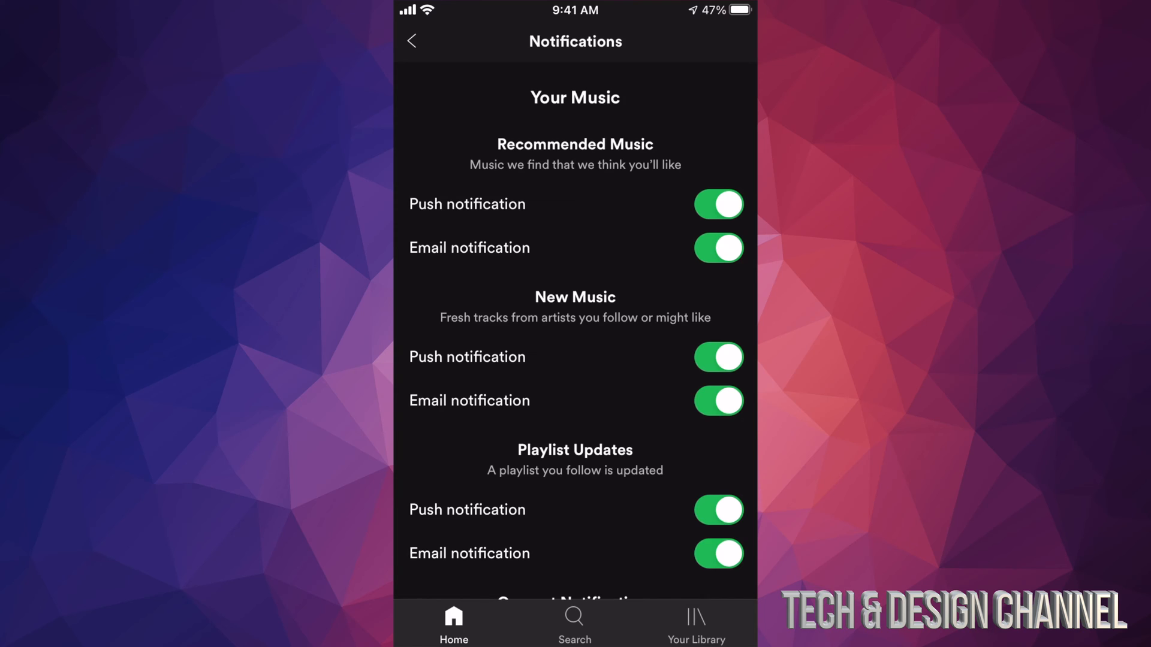
left_click(718, 204)
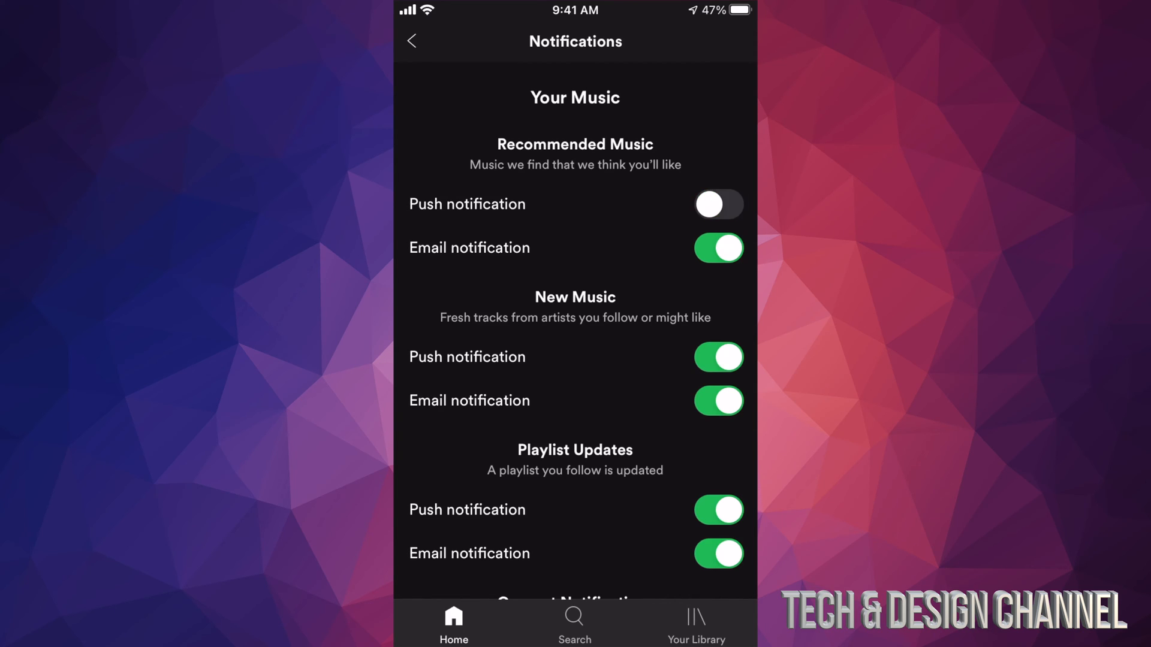
left_click(718, 204)
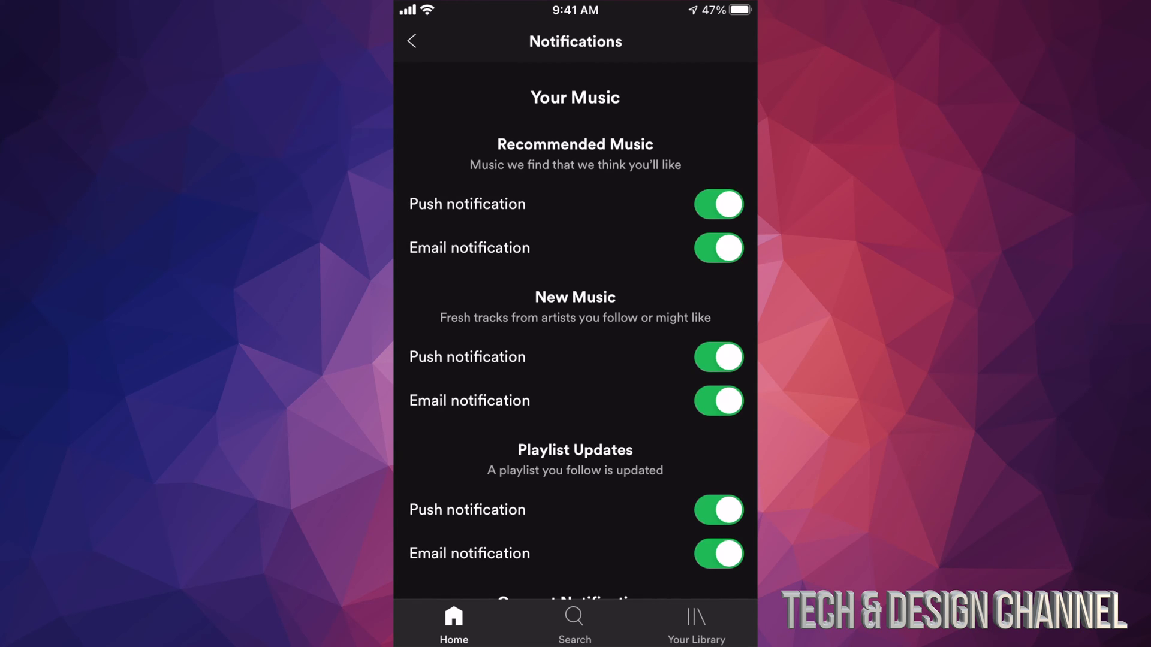
left_click(718, 248)
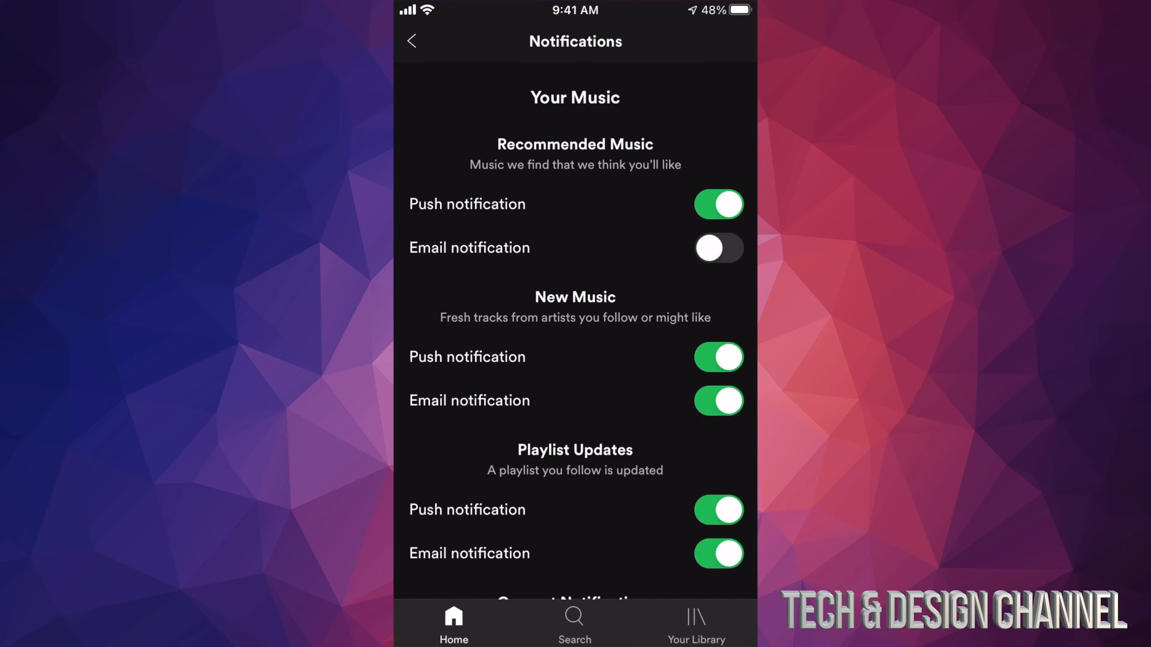
left_click(718, 247)
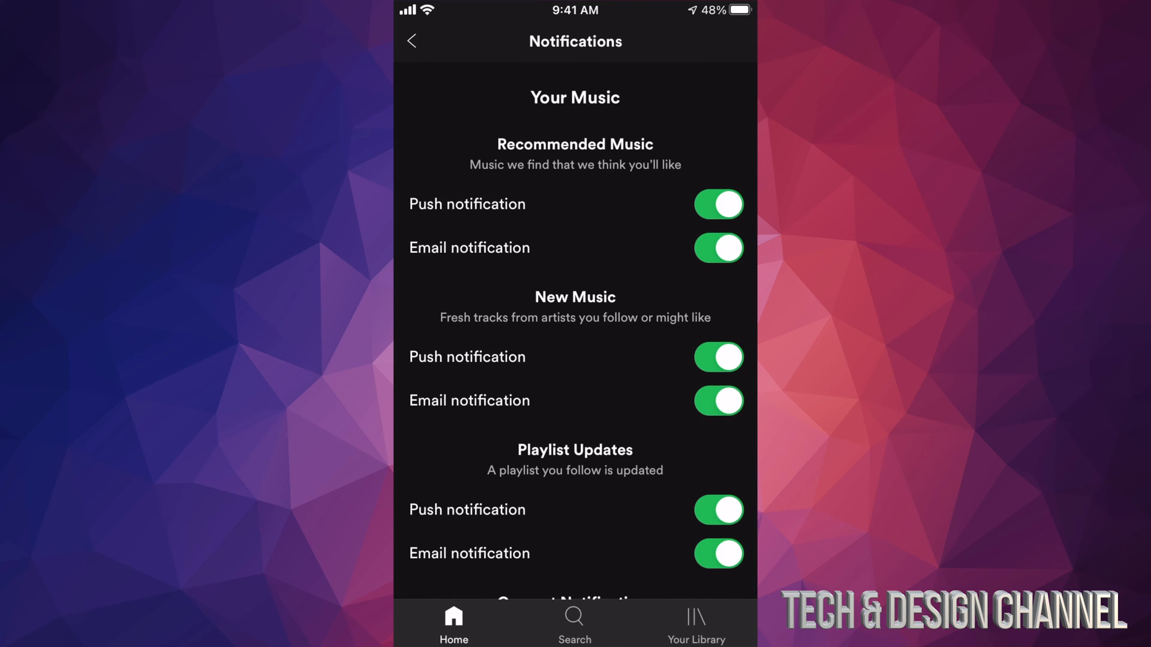
scroll("down", 3)
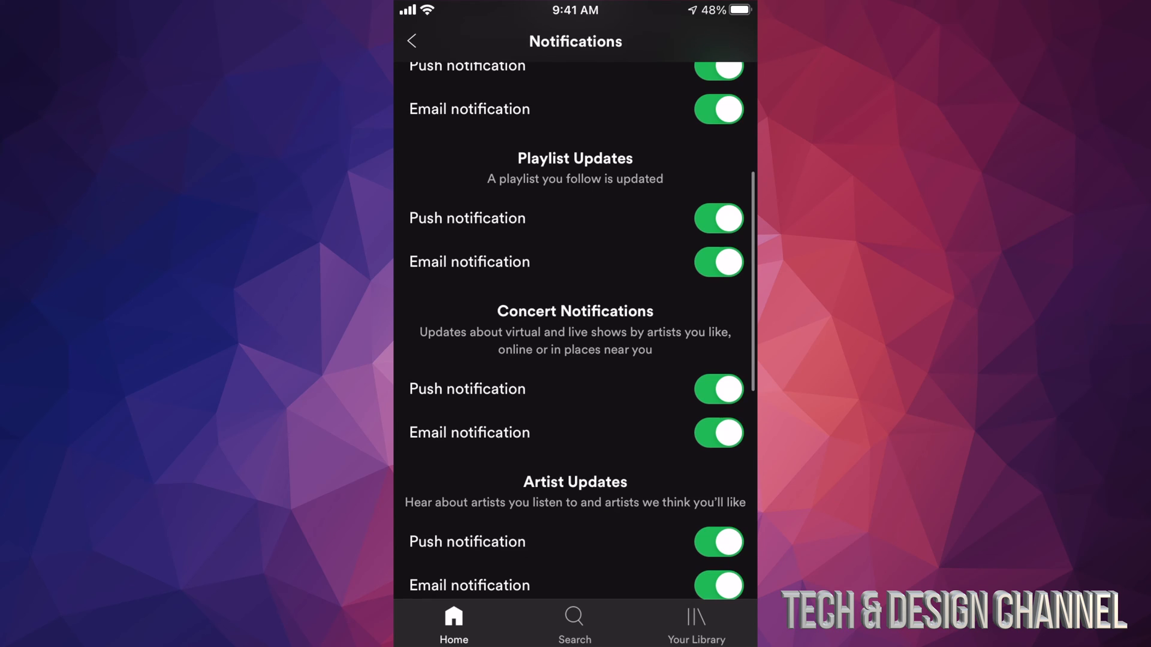
scroll("down", 3)
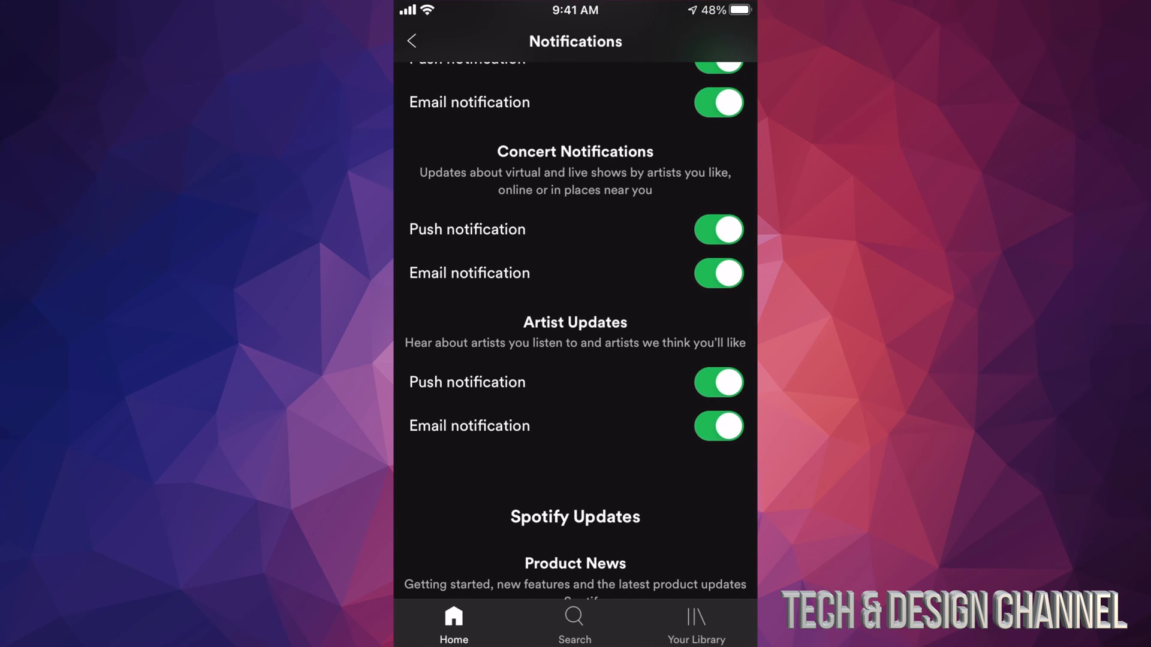
scroll("down", 3)
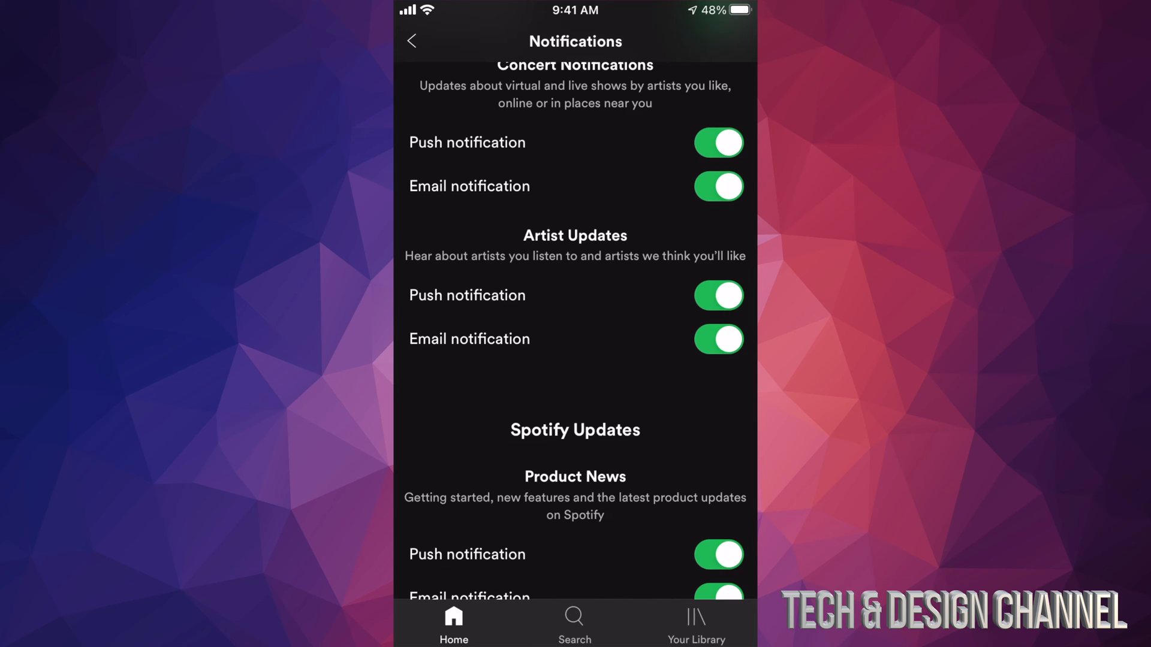